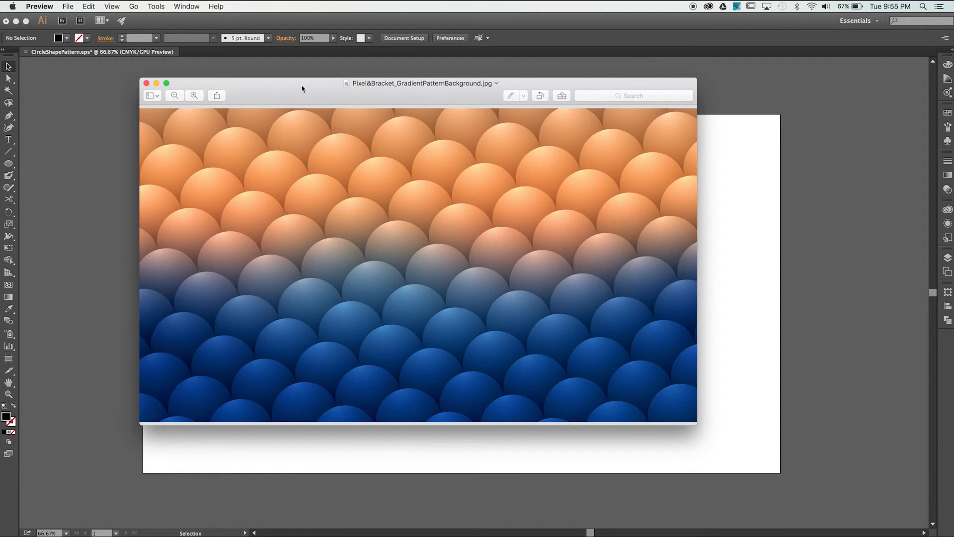
mouse_move(226, 88)
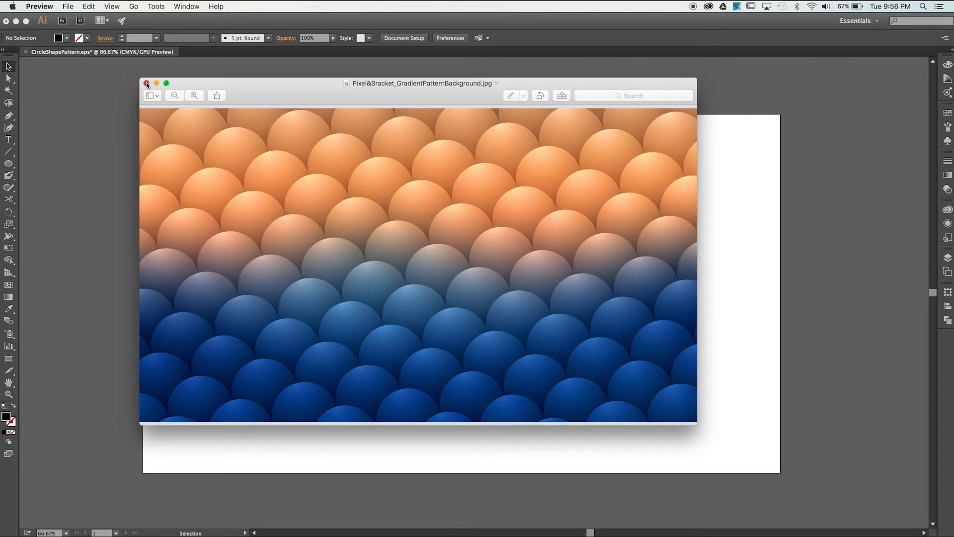
- Close the reference image and draw a small black circle near the artboard's top-left corner, selected
click(147, 83)
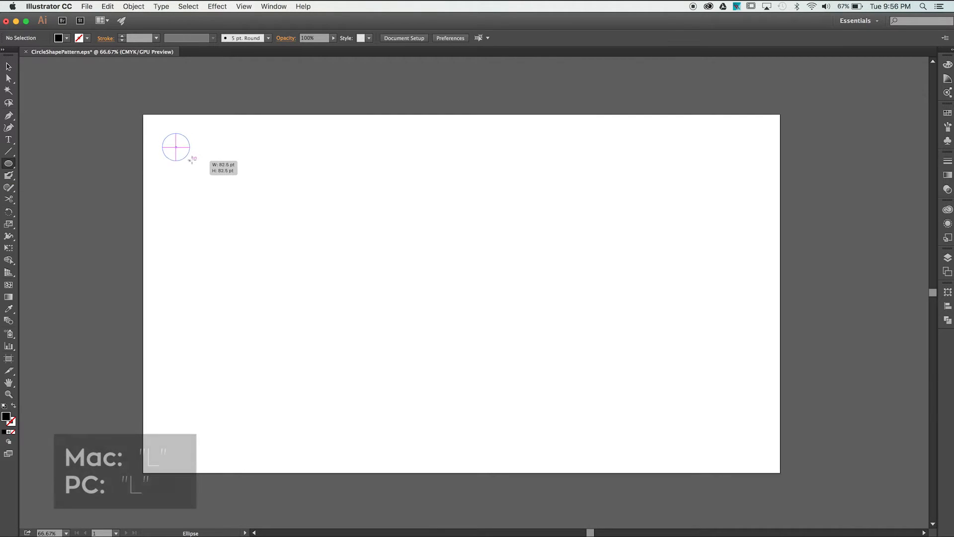
drag(162, 135, 191, 163)
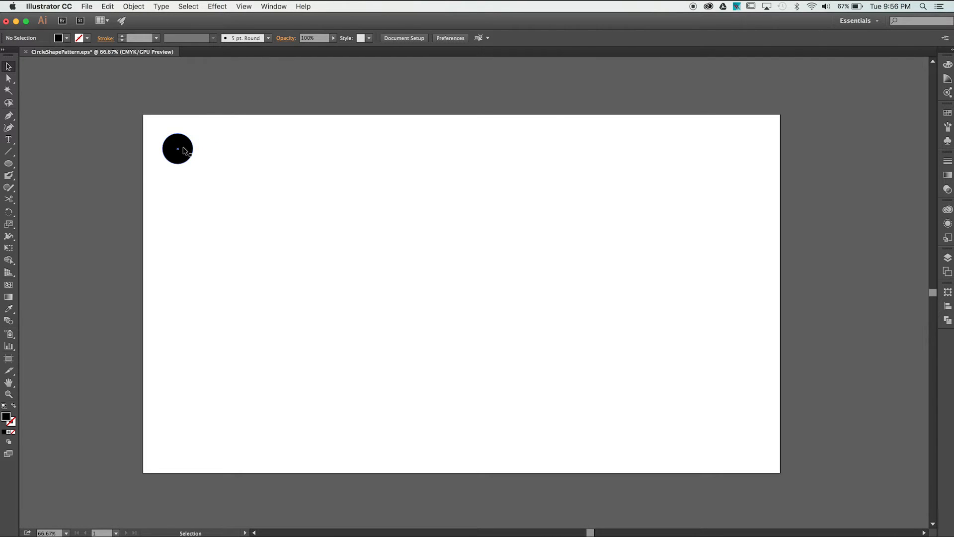
click(177, 149)
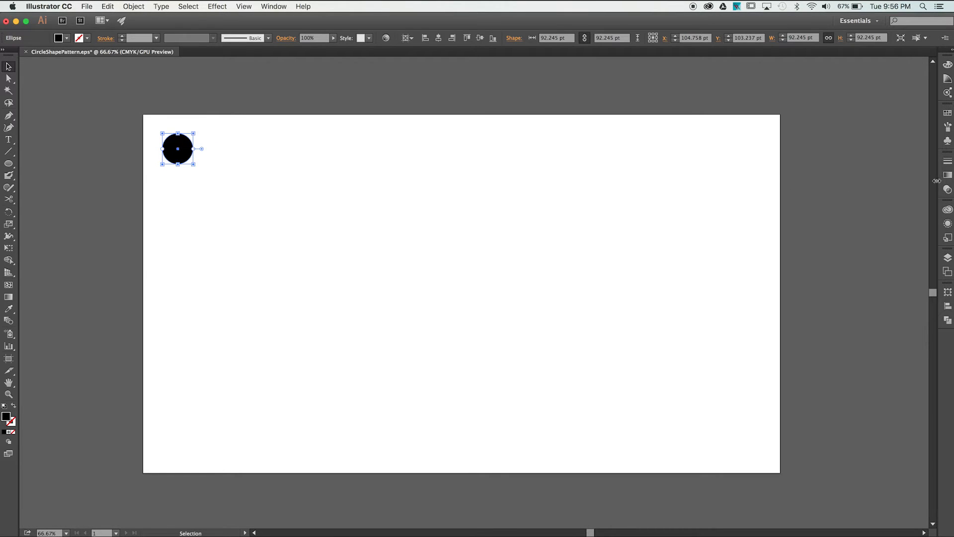
mouse_move(947, 177)
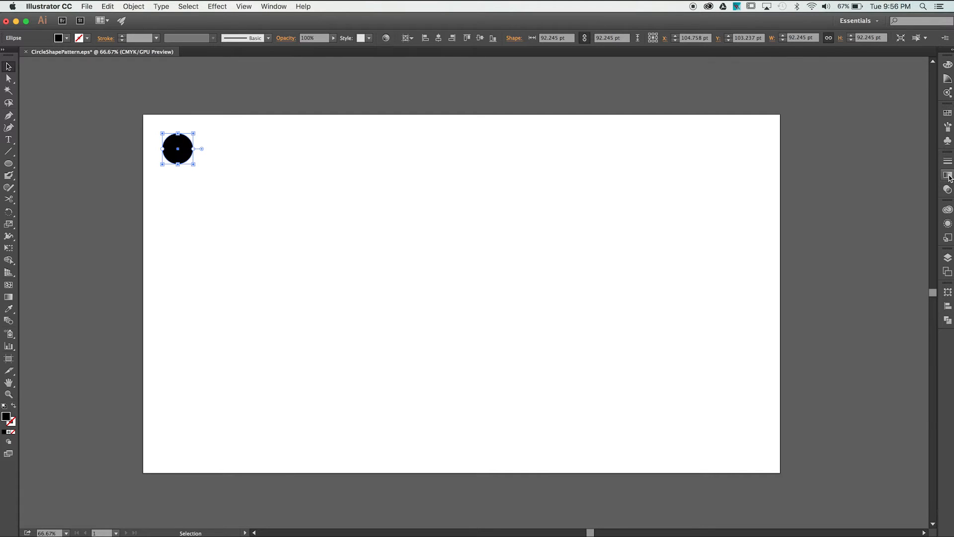
- Fill the circle with a black-to-white radial gradient angled -90° to shade top to bottom
click(947, 175)
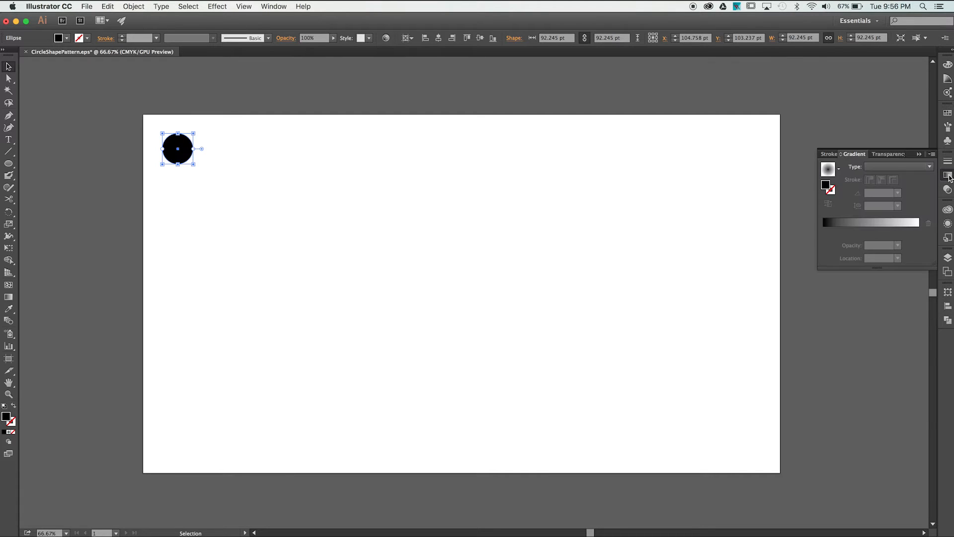
click(892, 179)
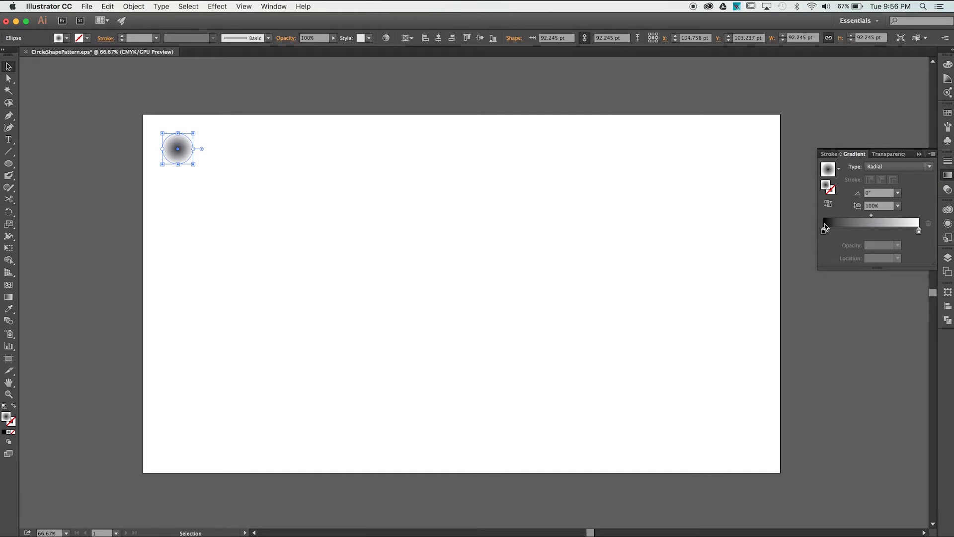
mouse_move(848, 228)
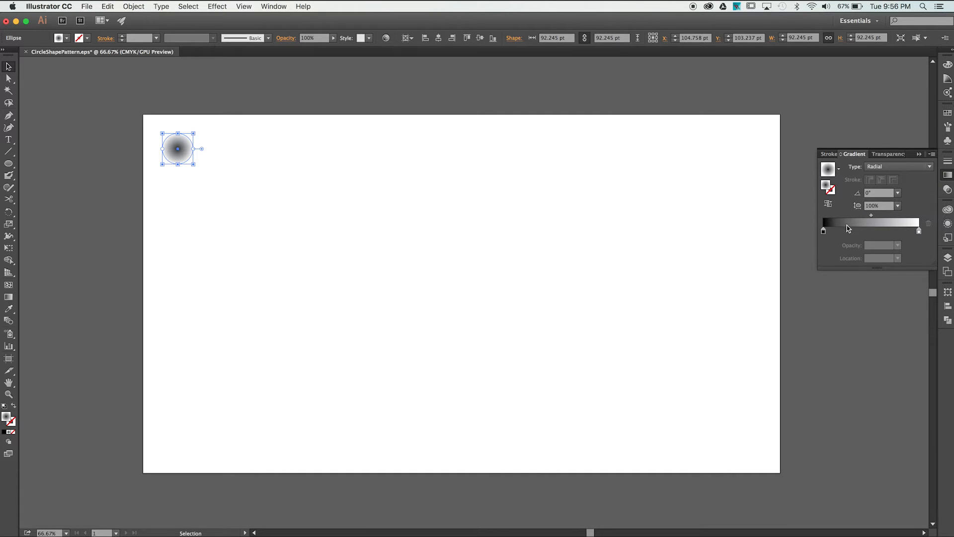
mouse_move(166, 195)
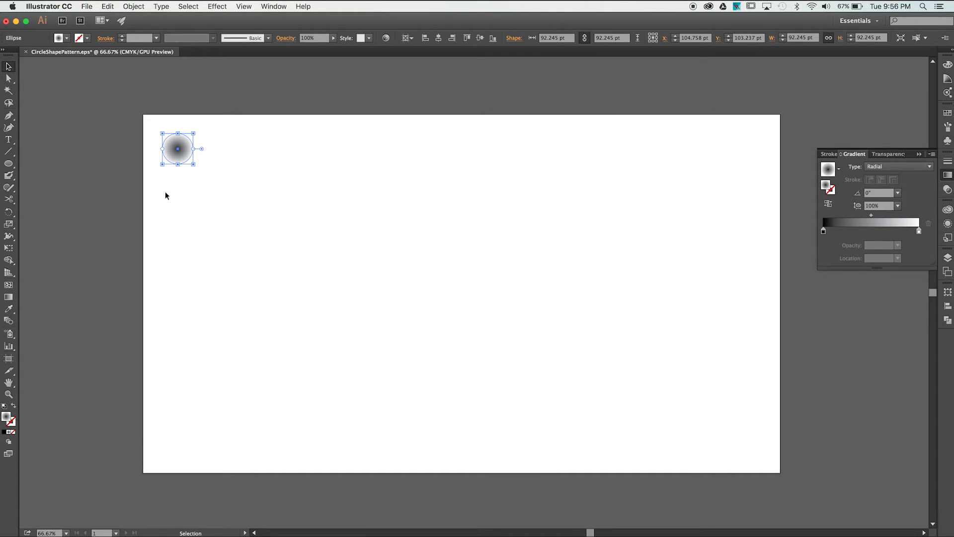
key(g)
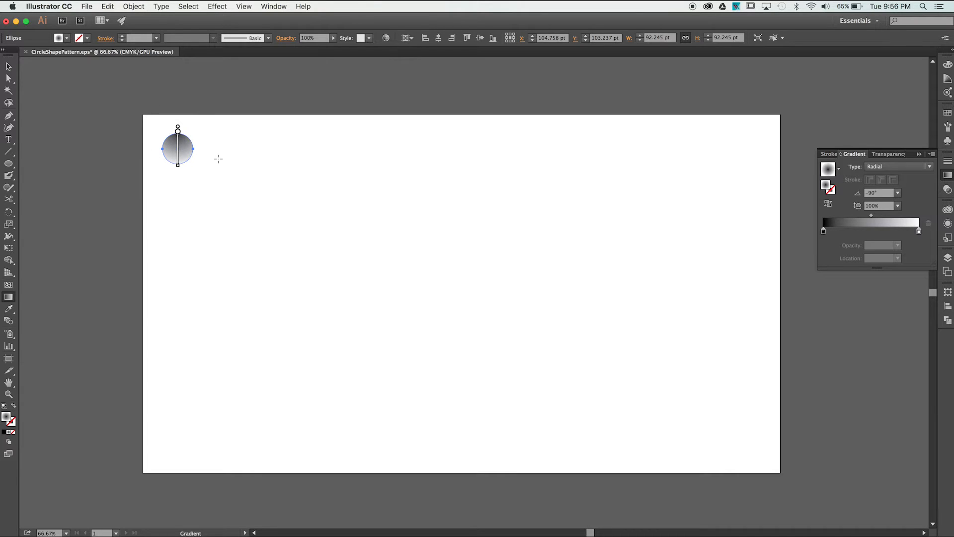
click(9, 66)
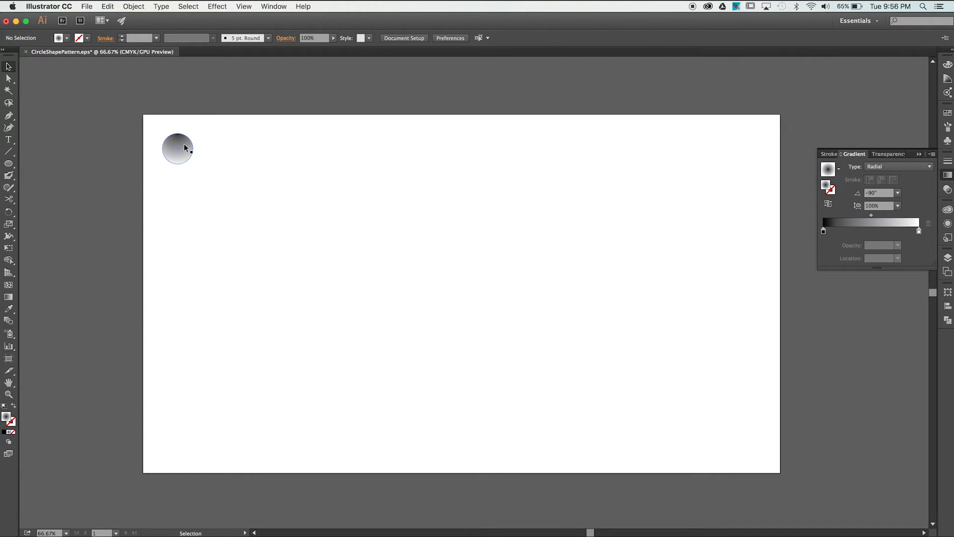
- Copy the circle rightward edge-to-edge and repeat with Cmd+D into a row across the top
click(178, 149)
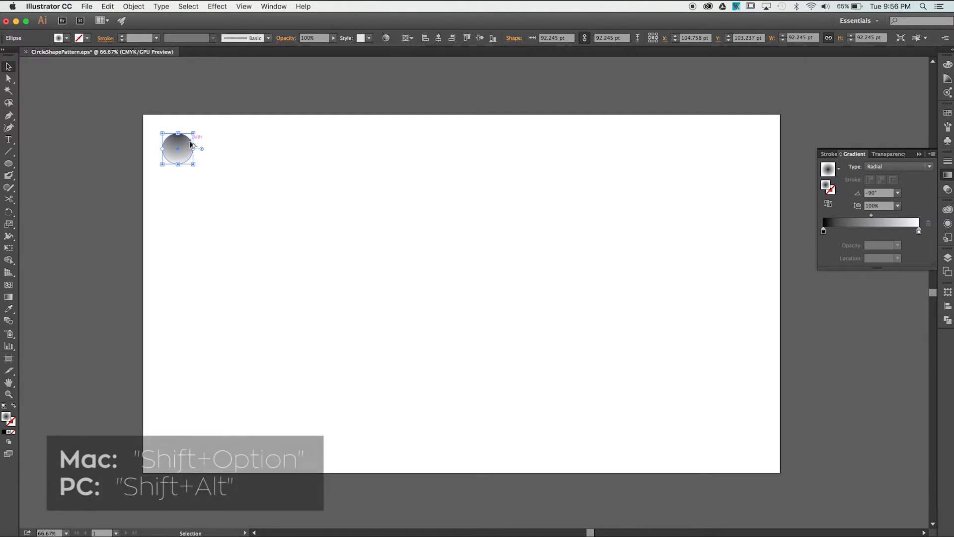
drag(177, 148, 213, 148)
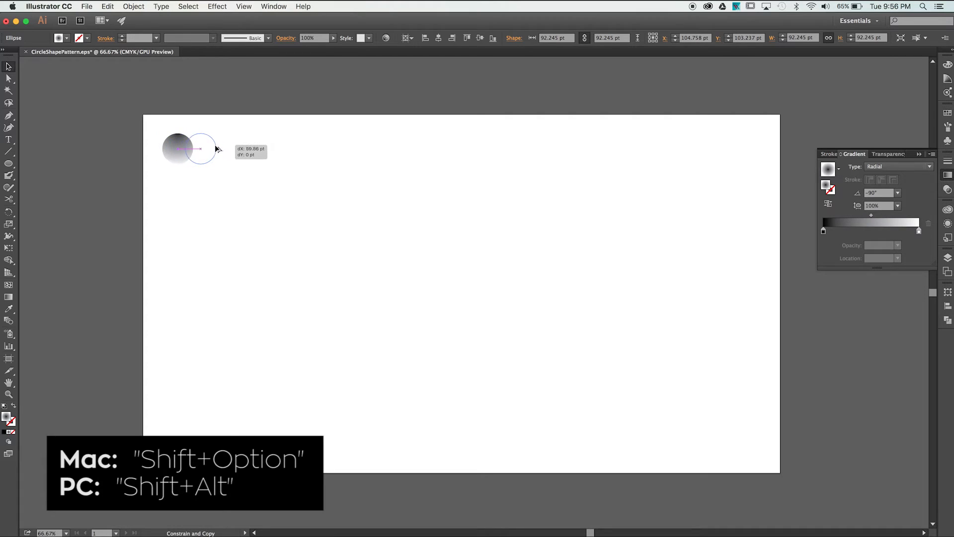
drag(177, 149, 209, 149)
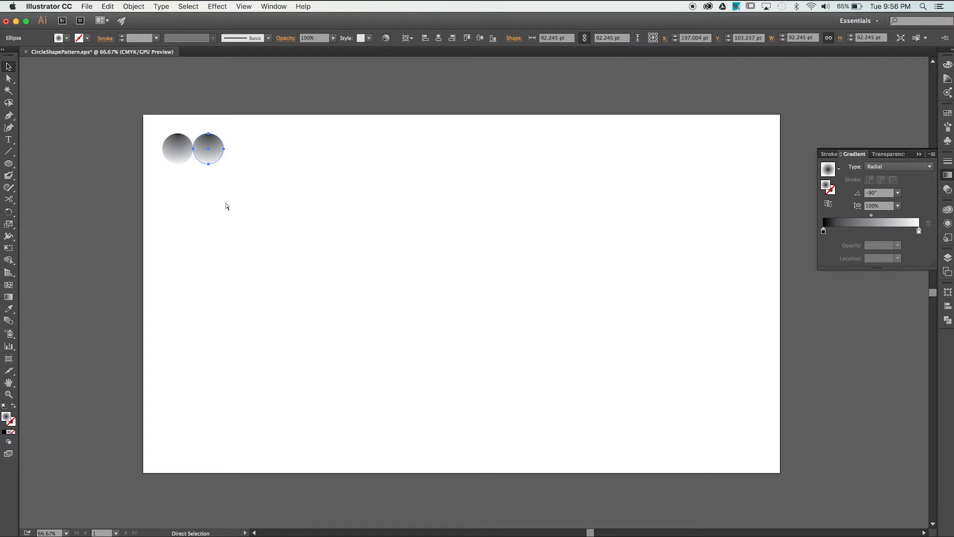
key(cmd+d)
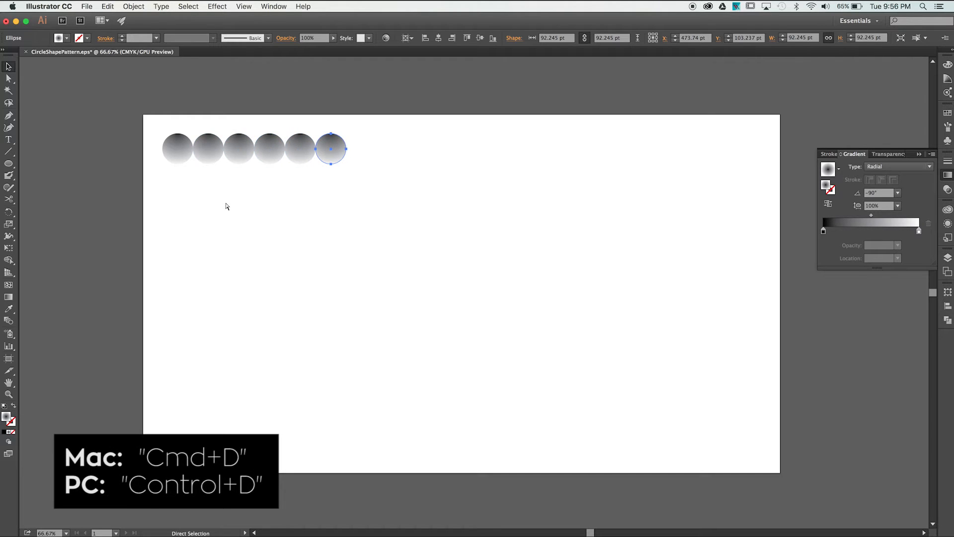
key(cmd+d)
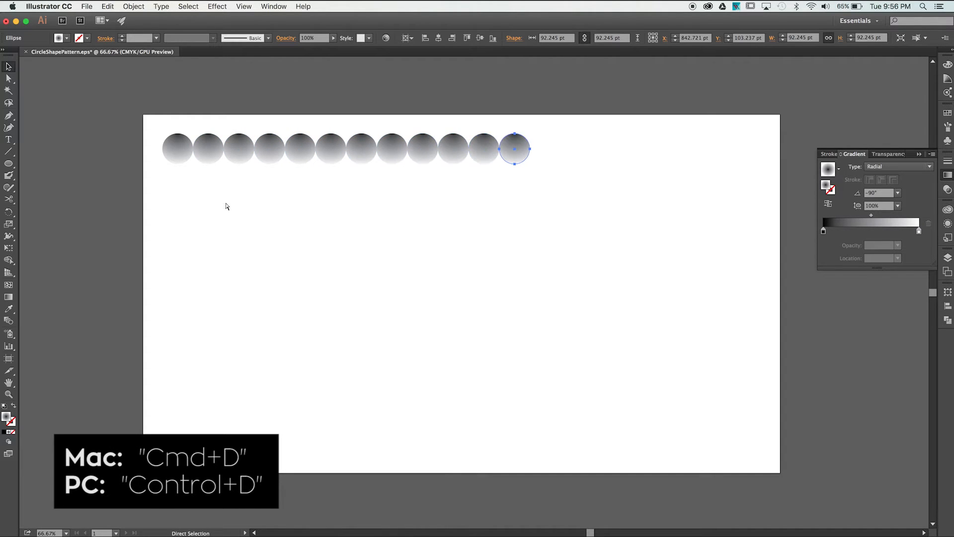
key(cmd+d)
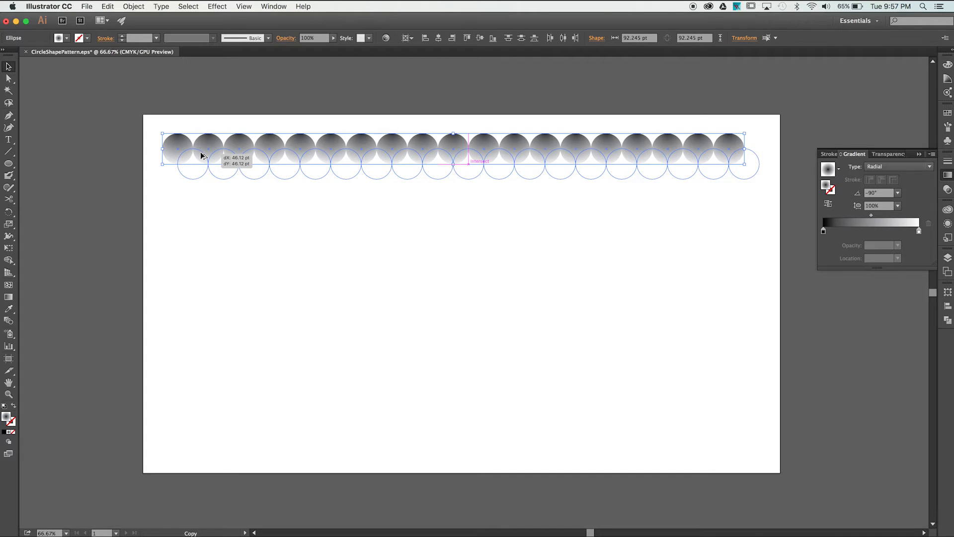
- Offset-copy the row and repeat the rows downward until staggered circles fill the artboard
key(cmd+a)
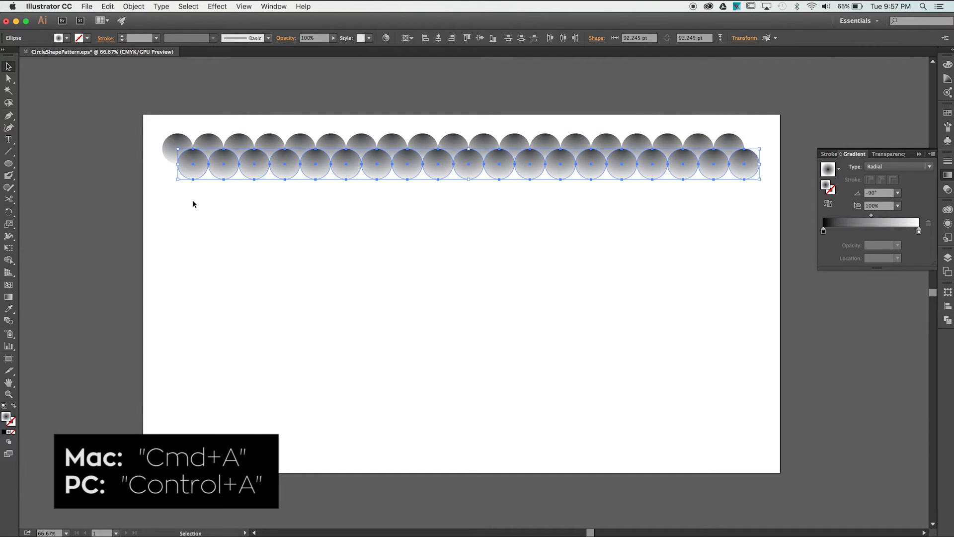
key(cmd+a)
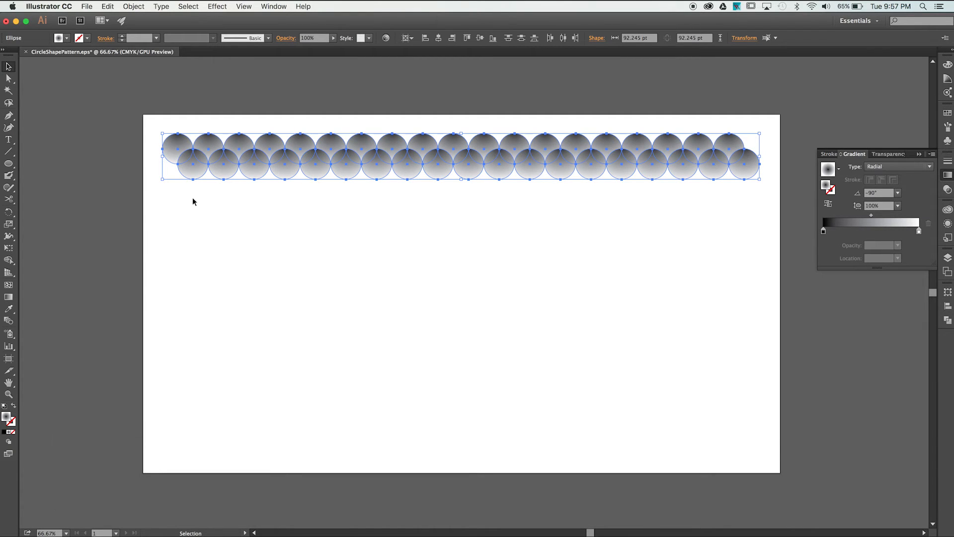
mouse_move(204, 159)
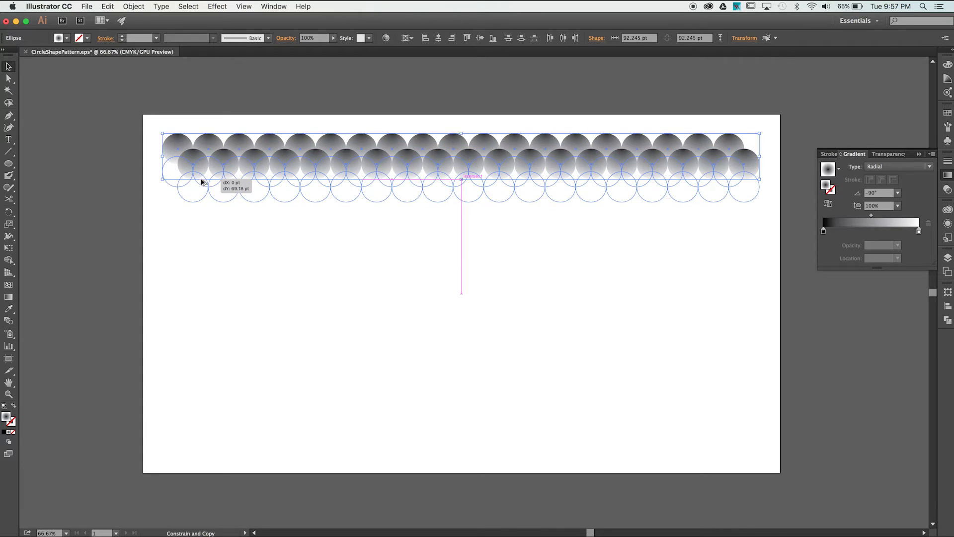
drag(203, 183, 199, 190)
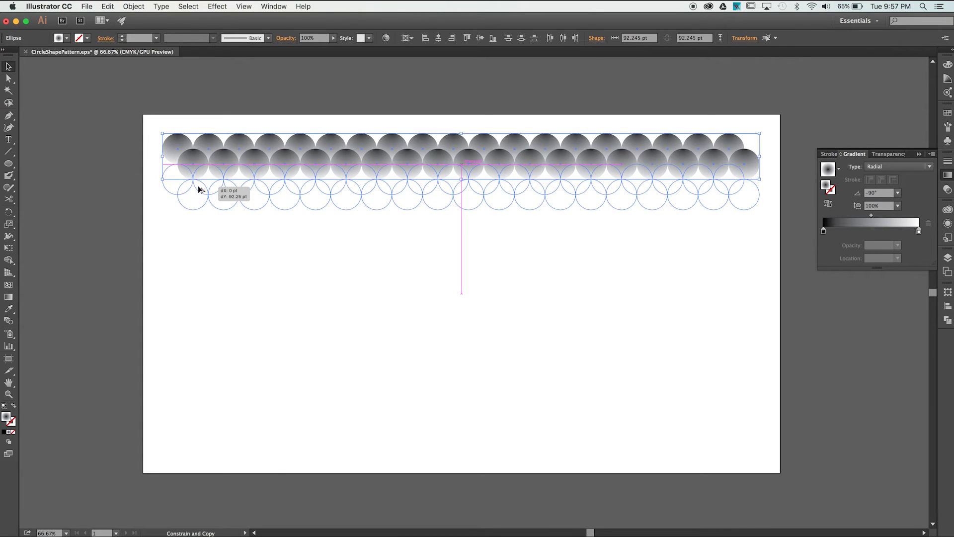
key(cmd+d)
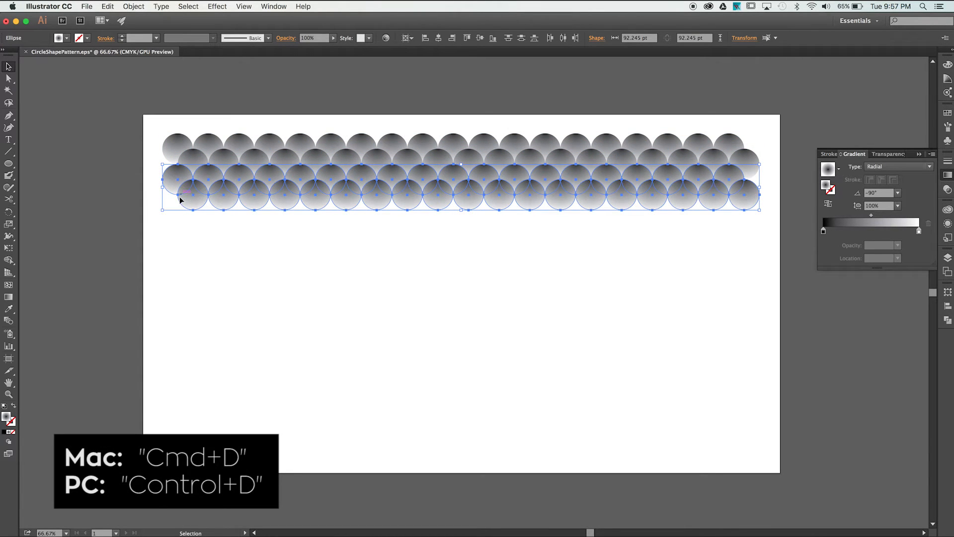
key(cmd+d)
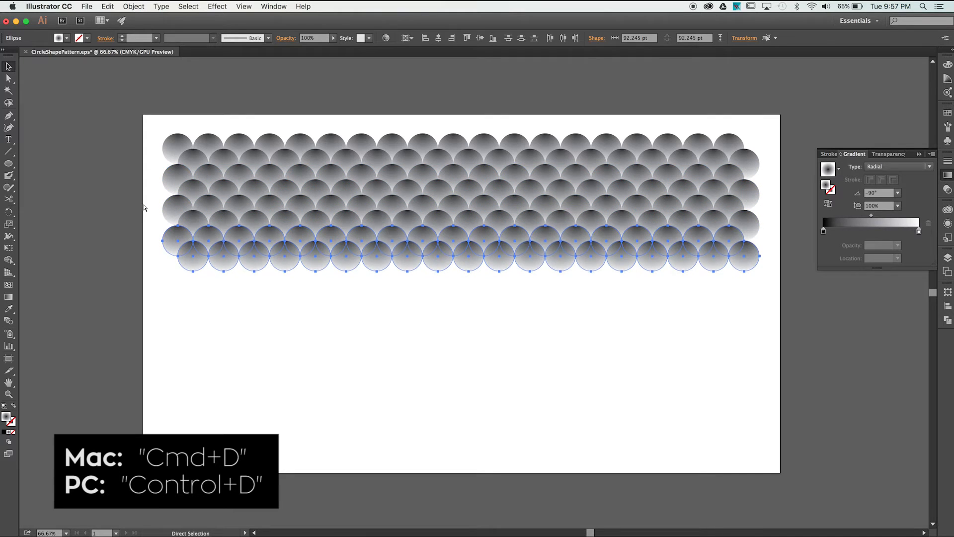
key(cmd+d)
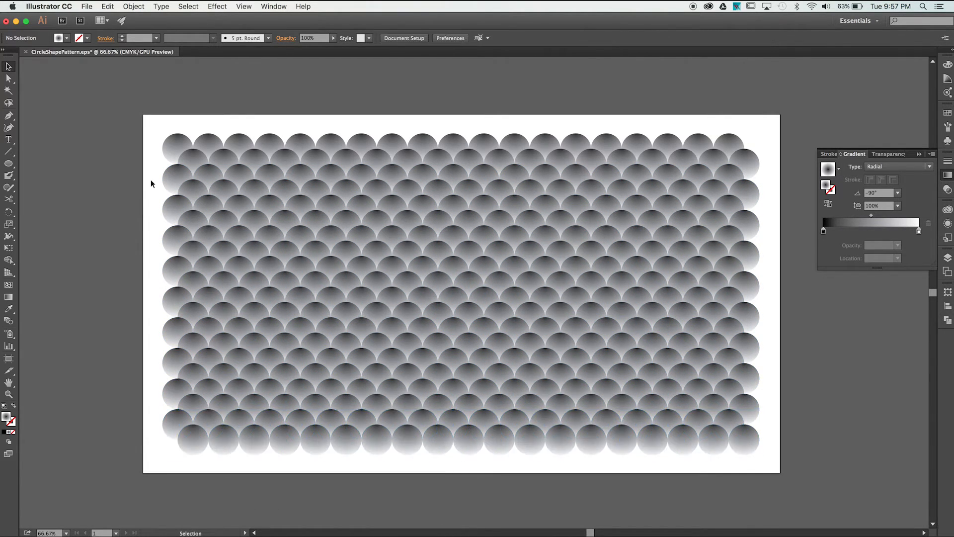
- Save the pattern as Illustrator EPS CircleShapePattern.eps, accepting the EPS options
click(87, 6)
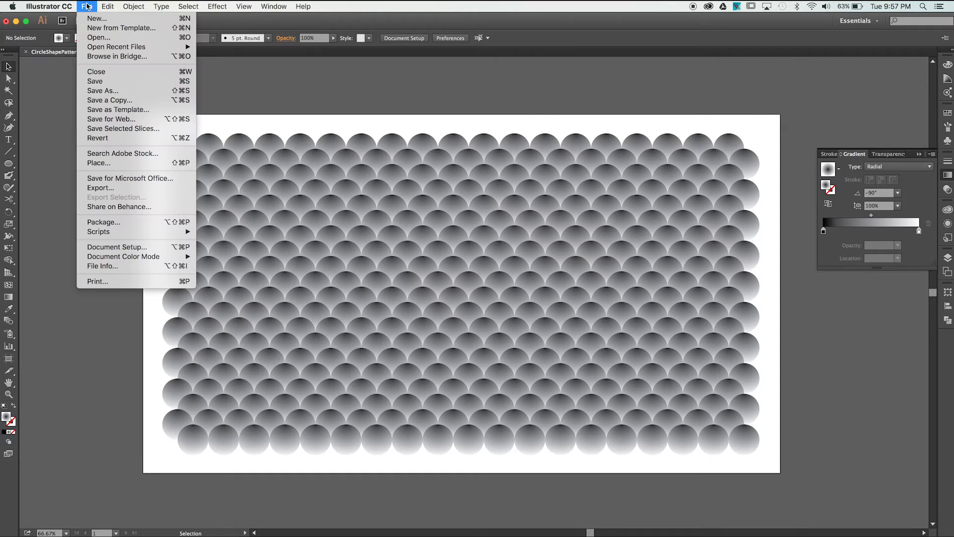
mouse_move(102, 90)
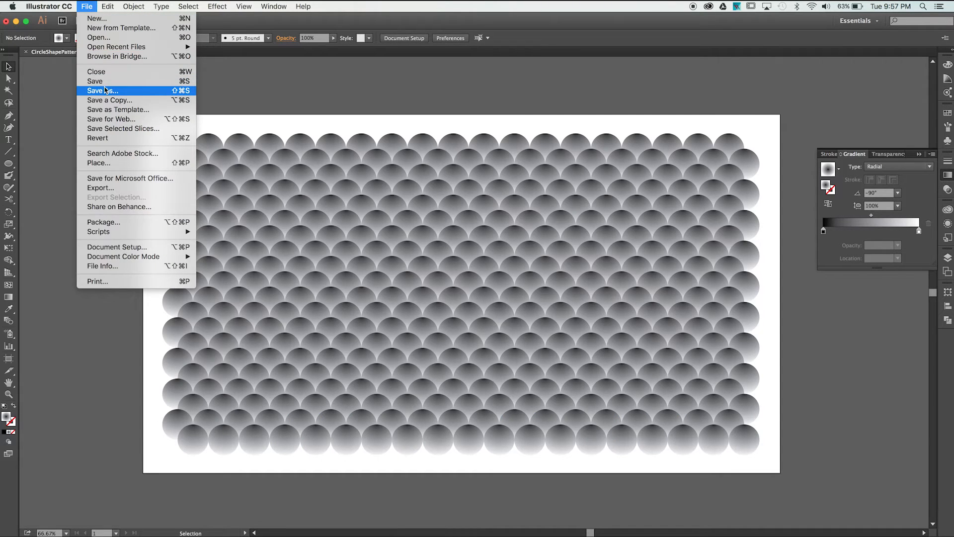
click(103, 90)
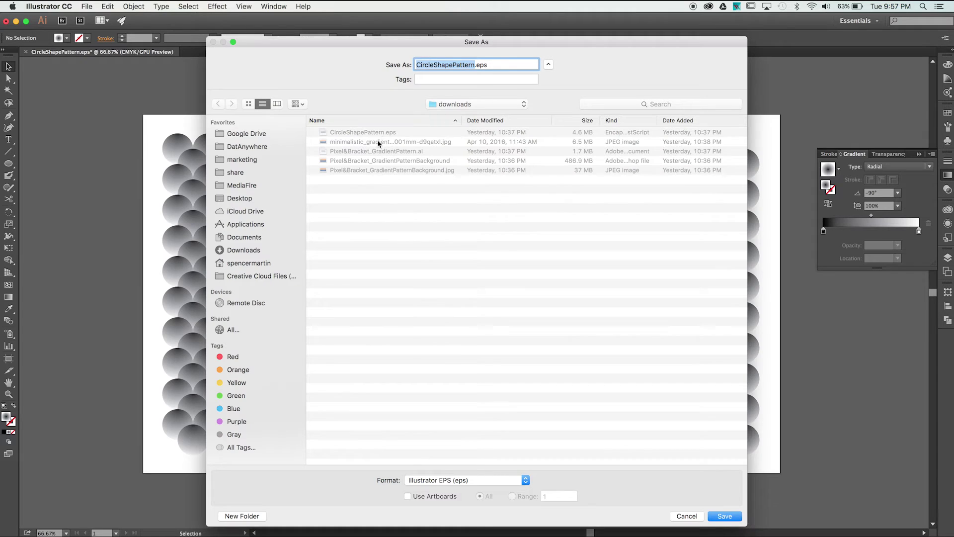
click(724, 515)
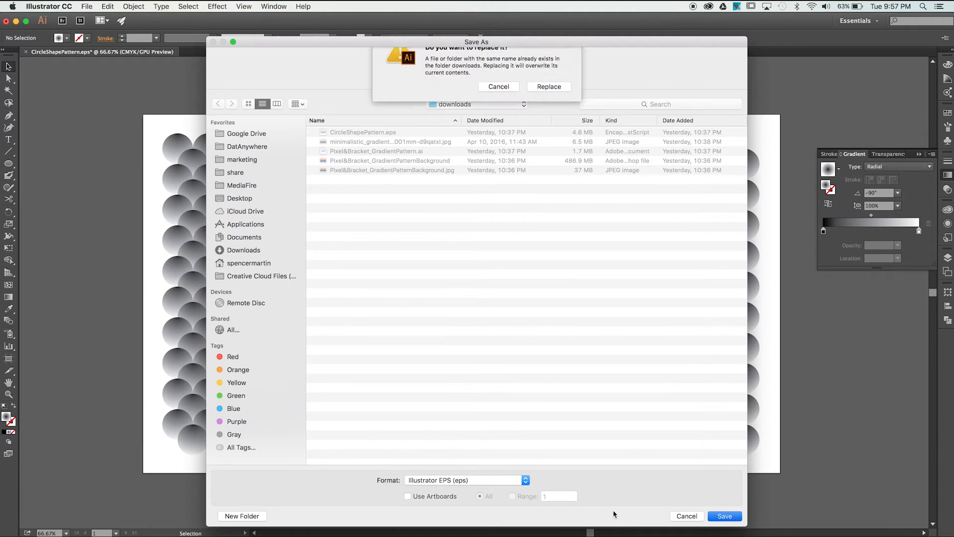
click(547, 87)
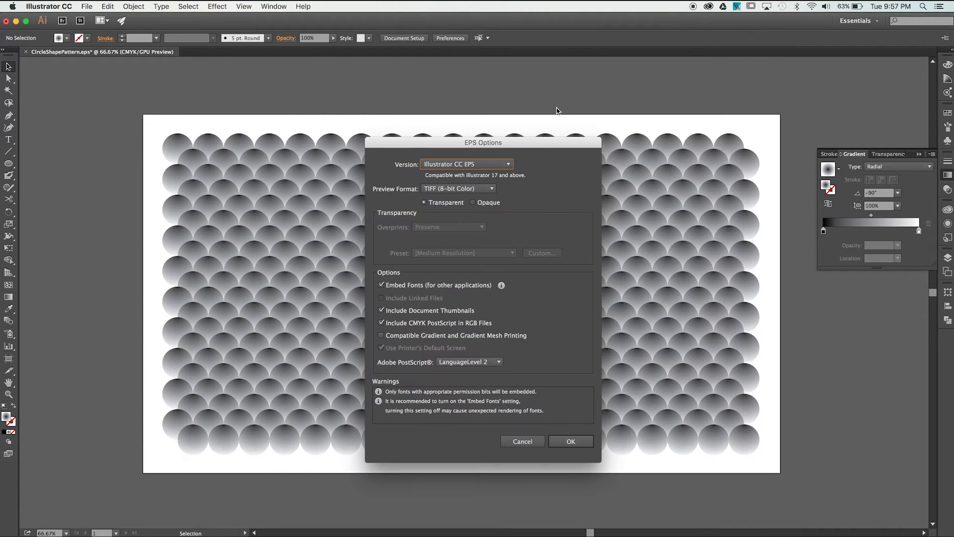
click(569, 441)
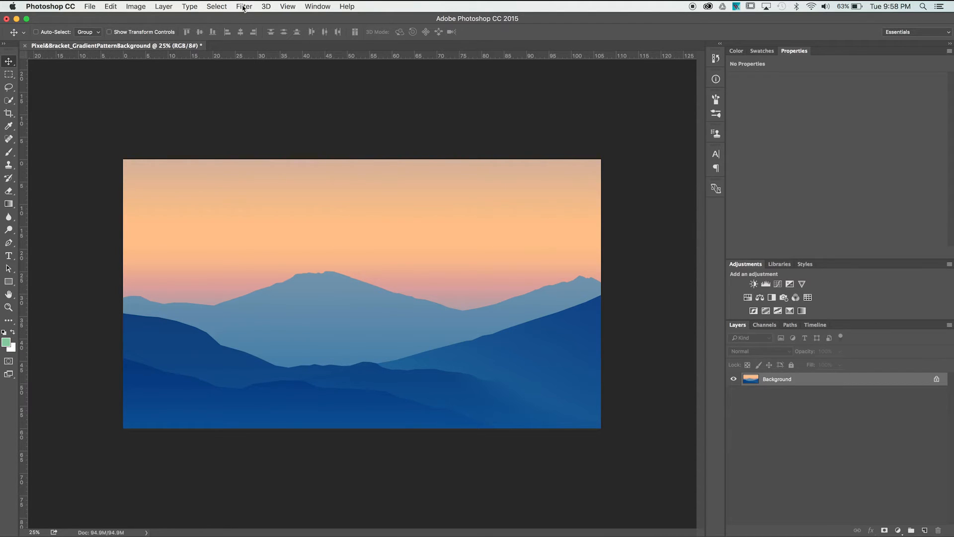
- Apply a 500 pixel Gaussian Blur to melt the sunset into an orange-to-blue gradient
click(244, 6)
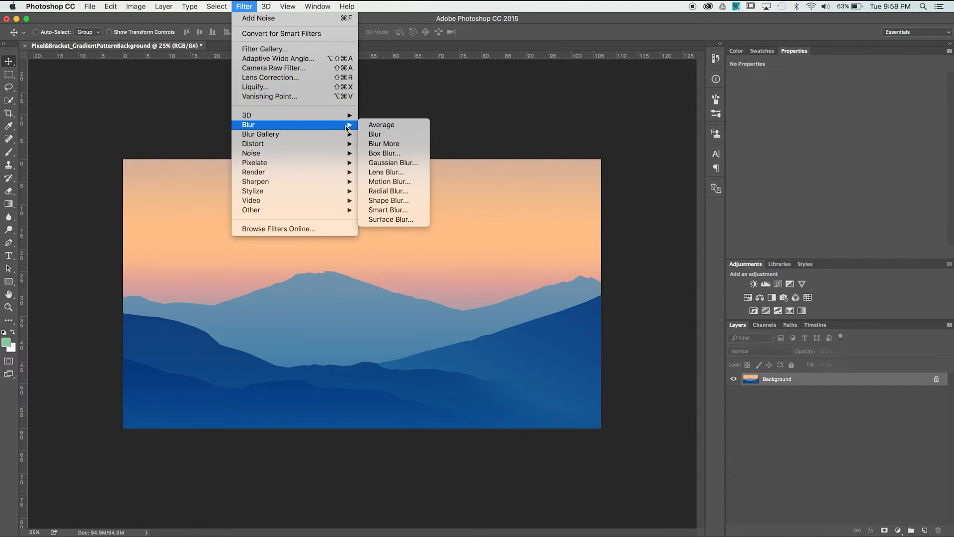
click(392, 162)
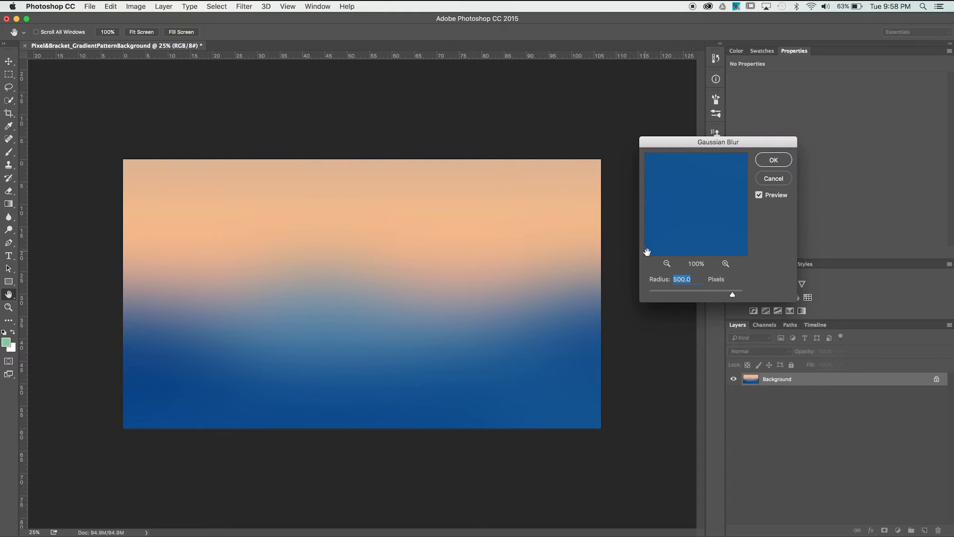
mouse_move(758, 208)
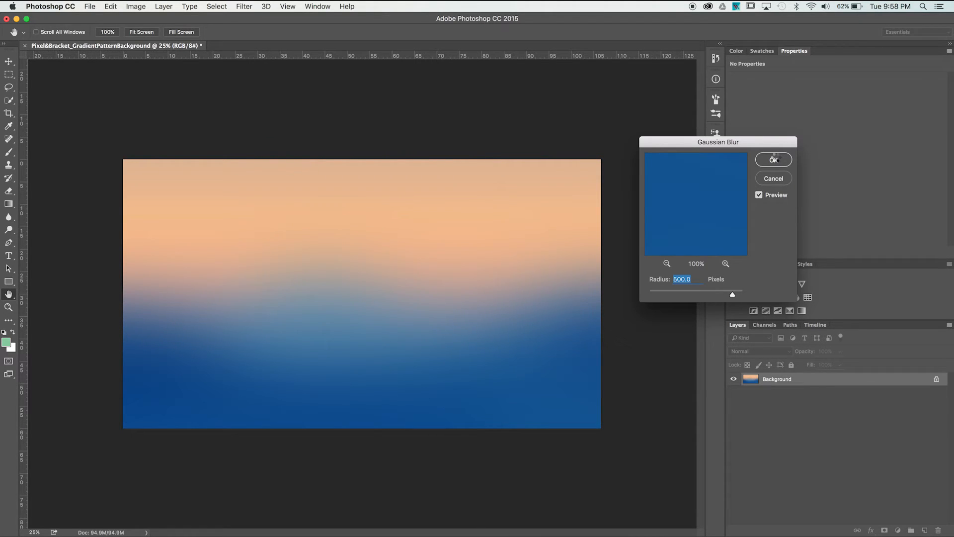
click(773, 159)
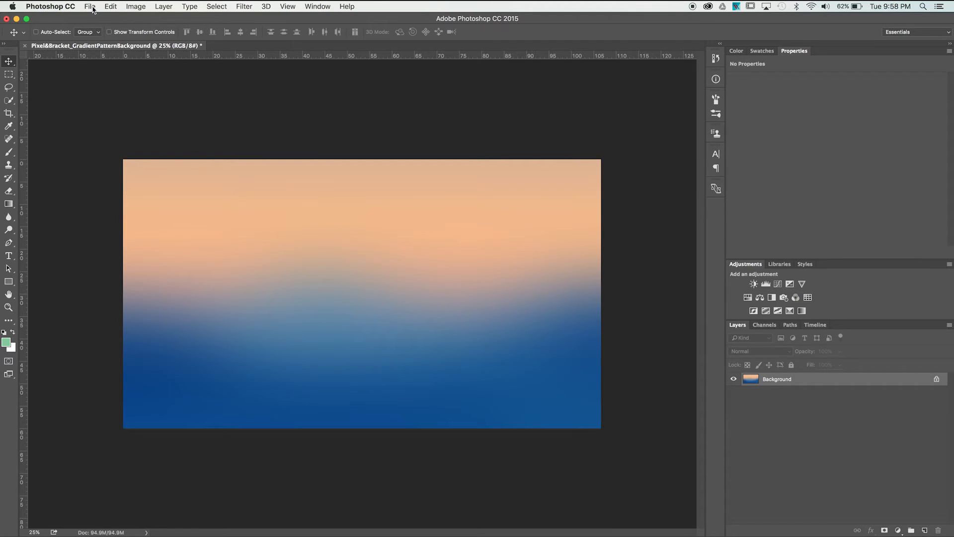
- Place CircleShapePattern.eps embedded, enlarged over the canvas and rotated -15°
click(90, 6)
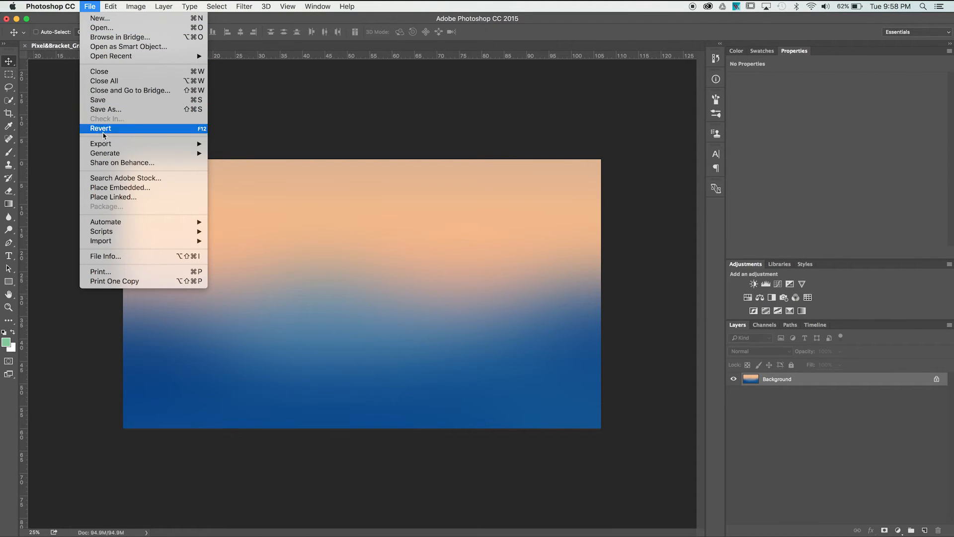
click(121, 188)
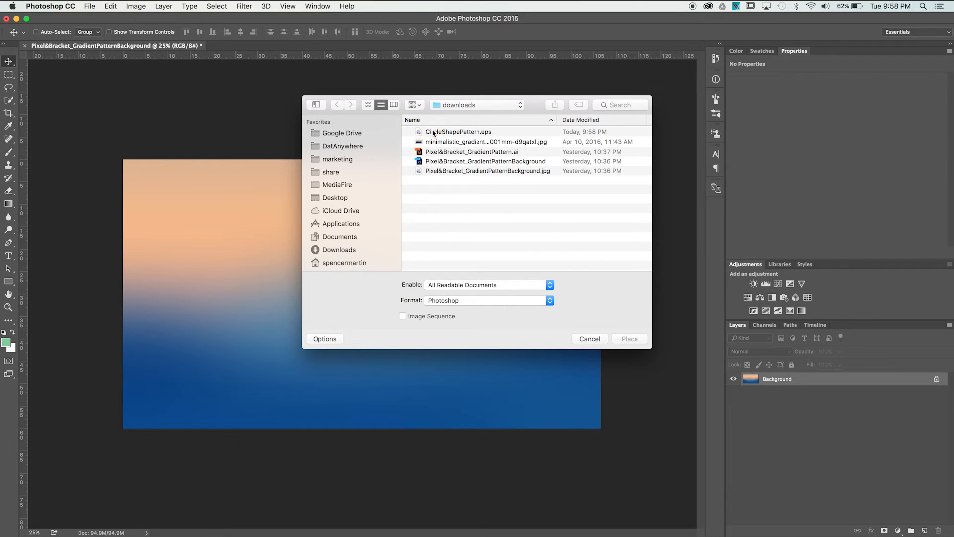
click(459, 131)
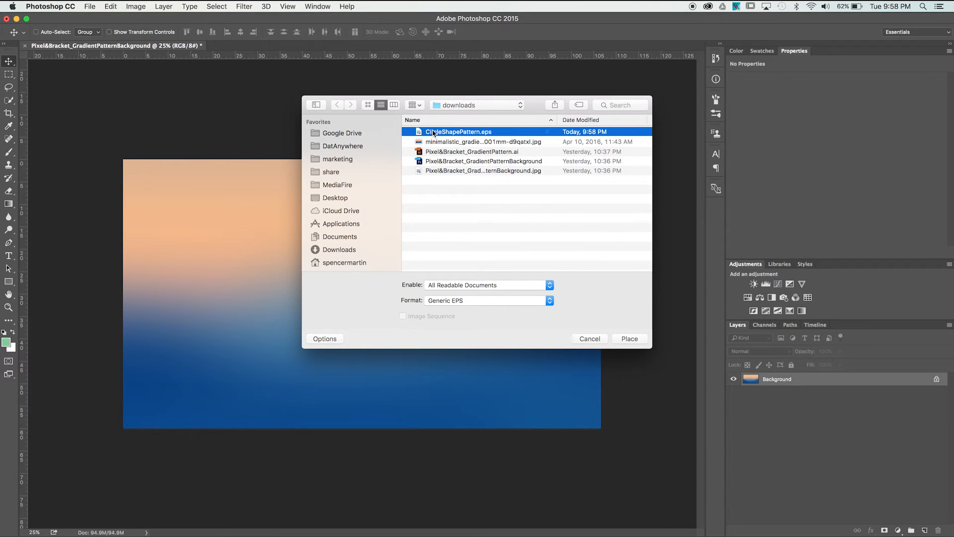
click(629, 338)
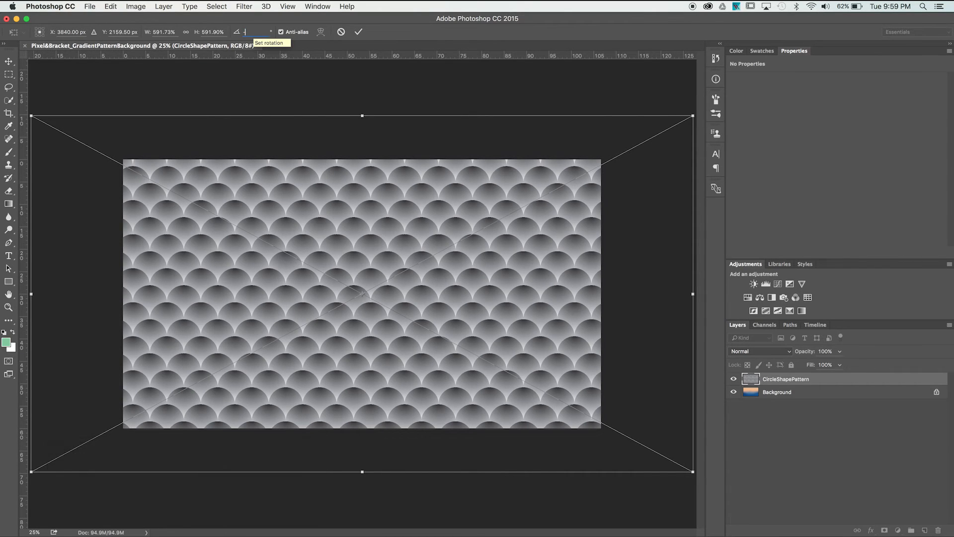
text(-15)
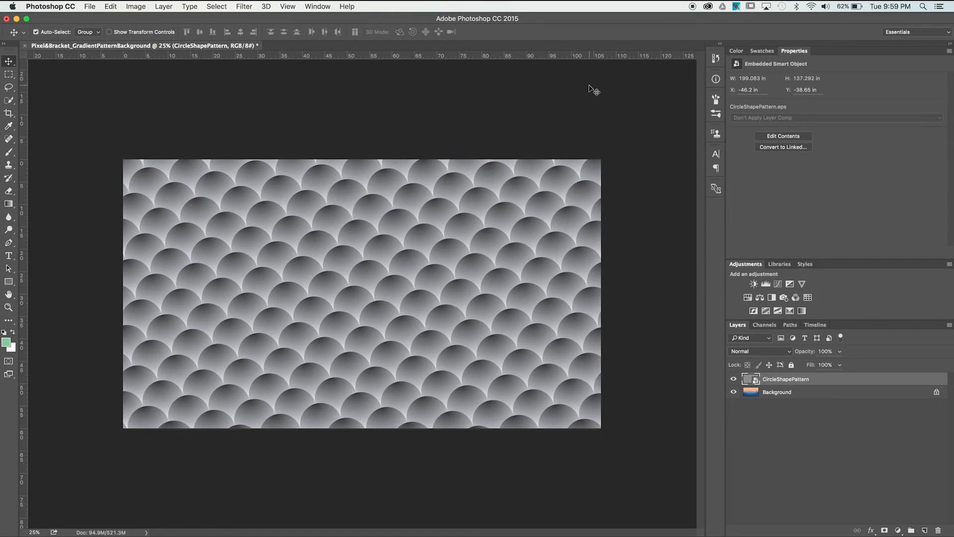
mouse_move(594, 98)
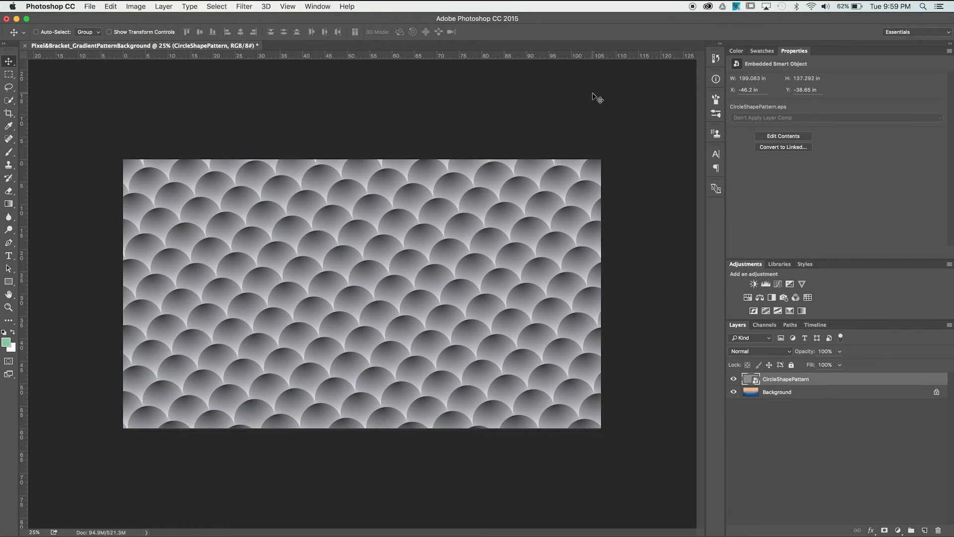
mouse_move(818, 384)
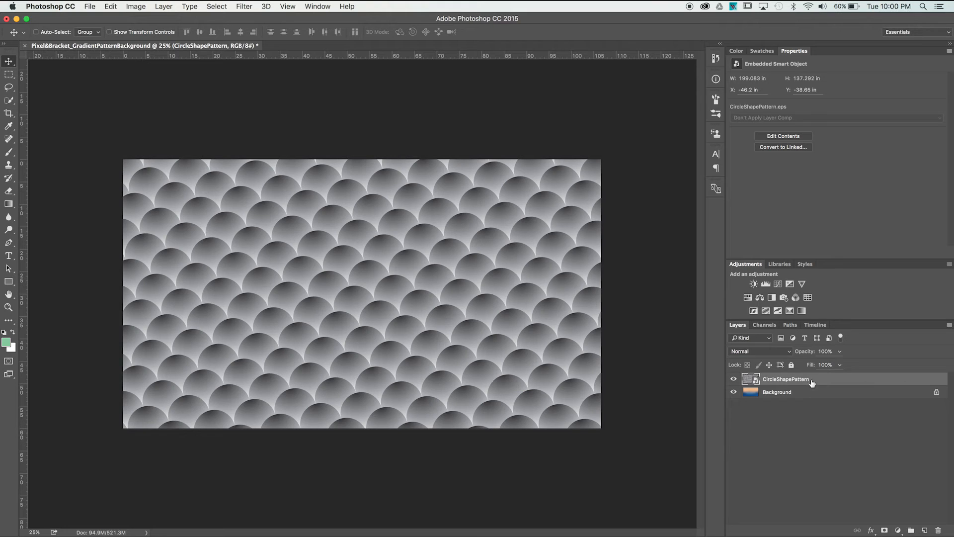
- Invert the CircleShapePattern layer so the circles become light grey spheres
click(136, 7)
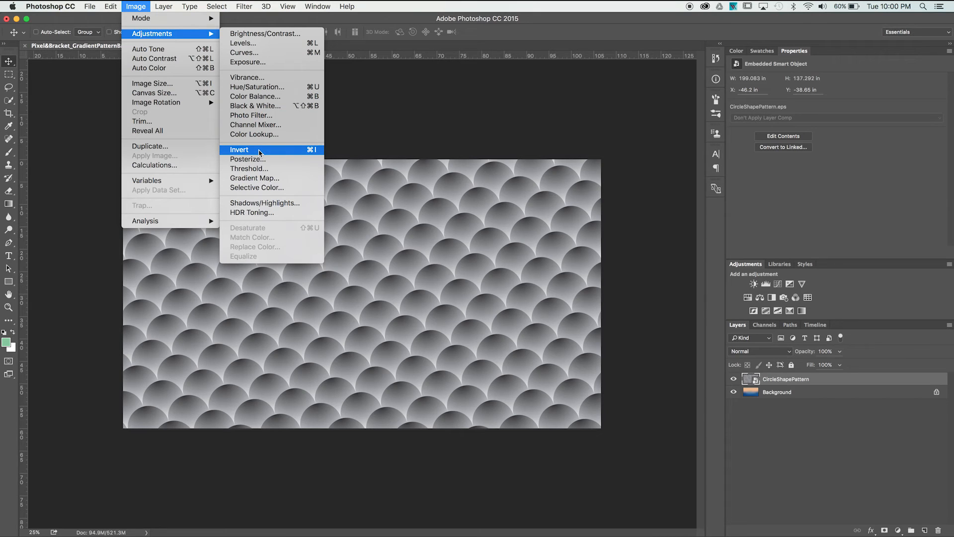
click(240, 150)
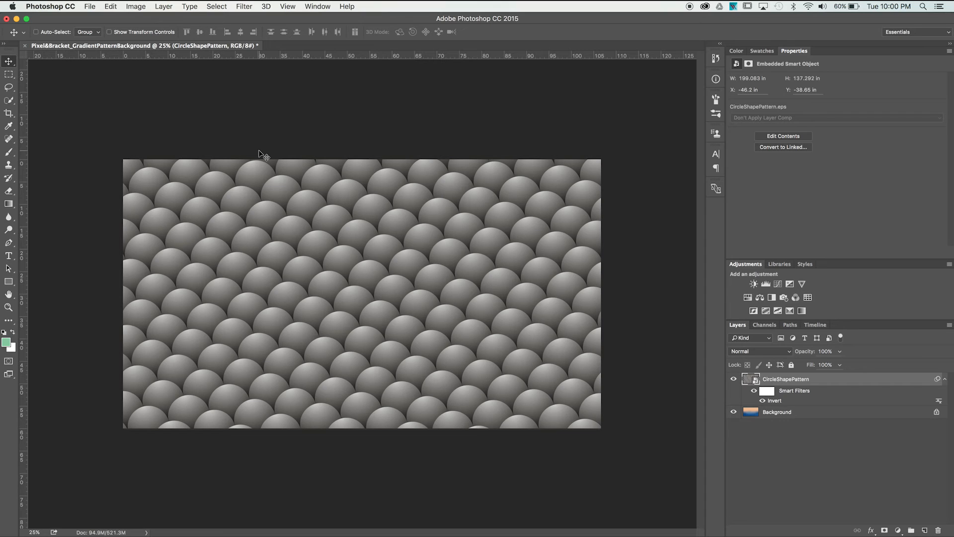
- Add 5% Gaussian monochromatic noise to the pattern layer
click(244, 6)
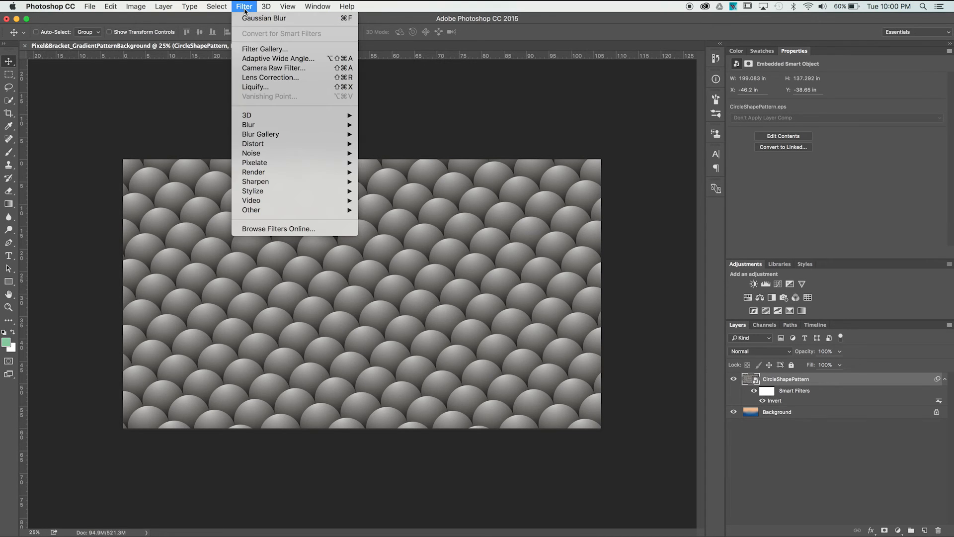
mouse_move(250, 153)
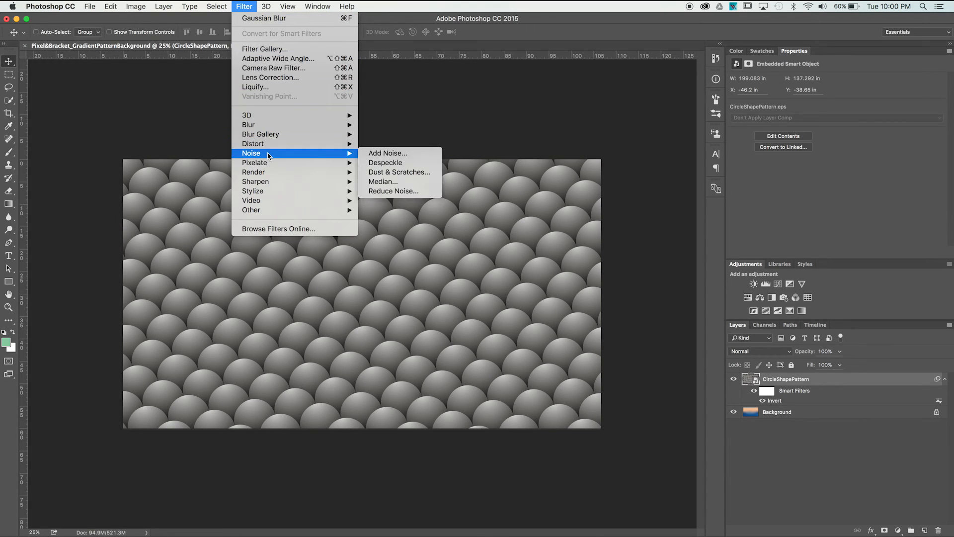
mouse_move(353, 156)
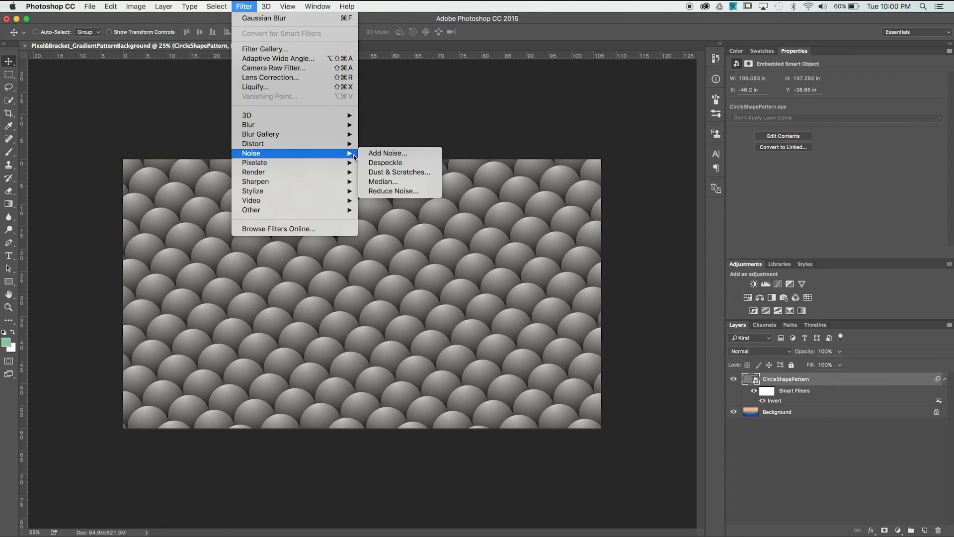
click(388, 153)
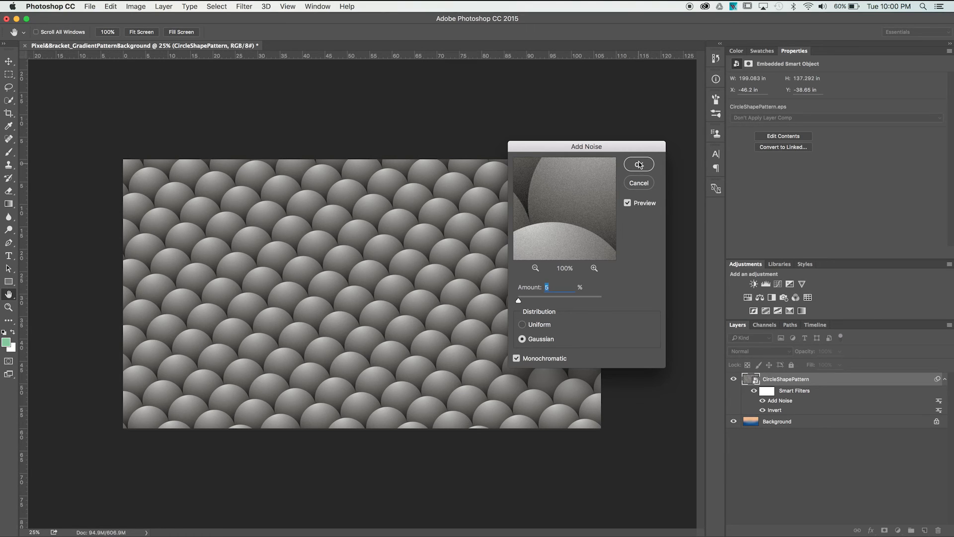
click(638, 164)
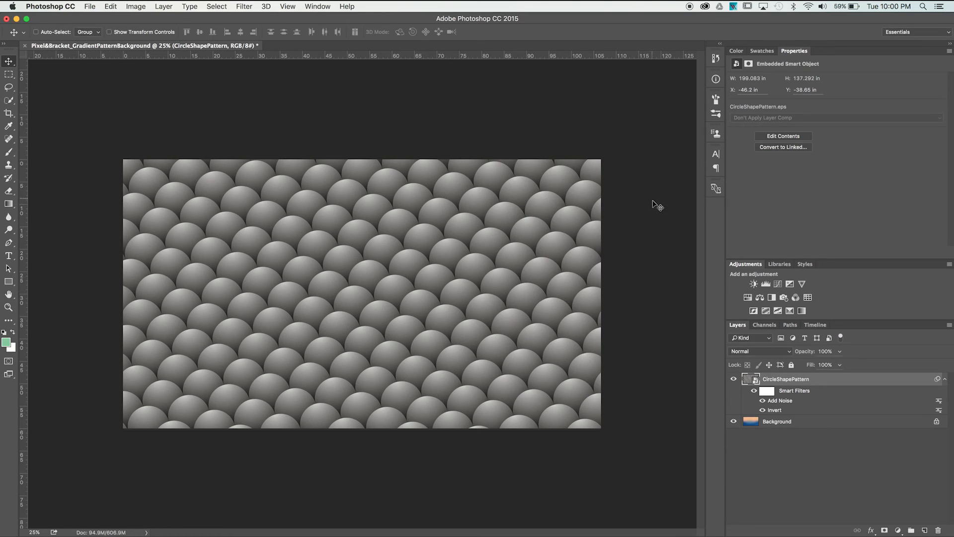
mouse_move(781, 355)
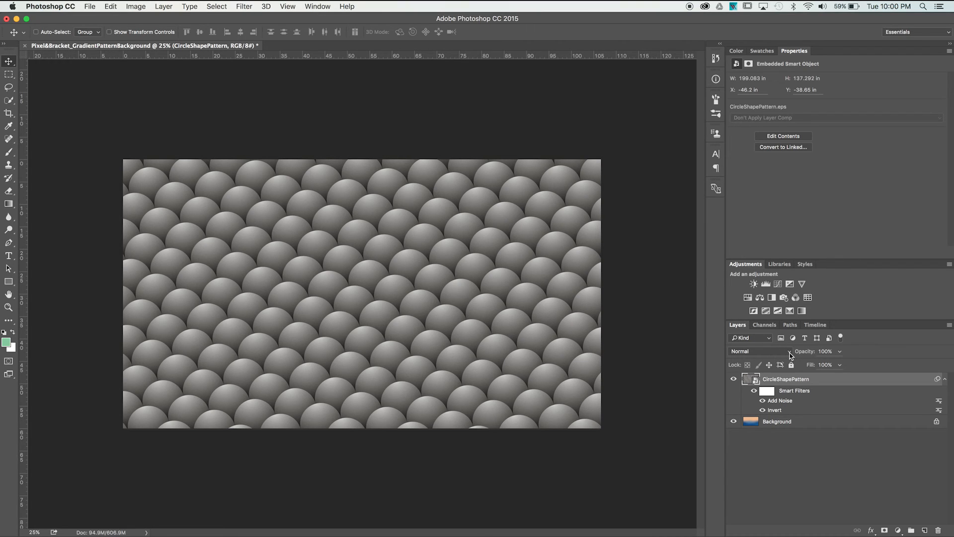
- Try Vivid Light, then set the pattern layer to Linear Light with Fill at 40%
click(758, 351)
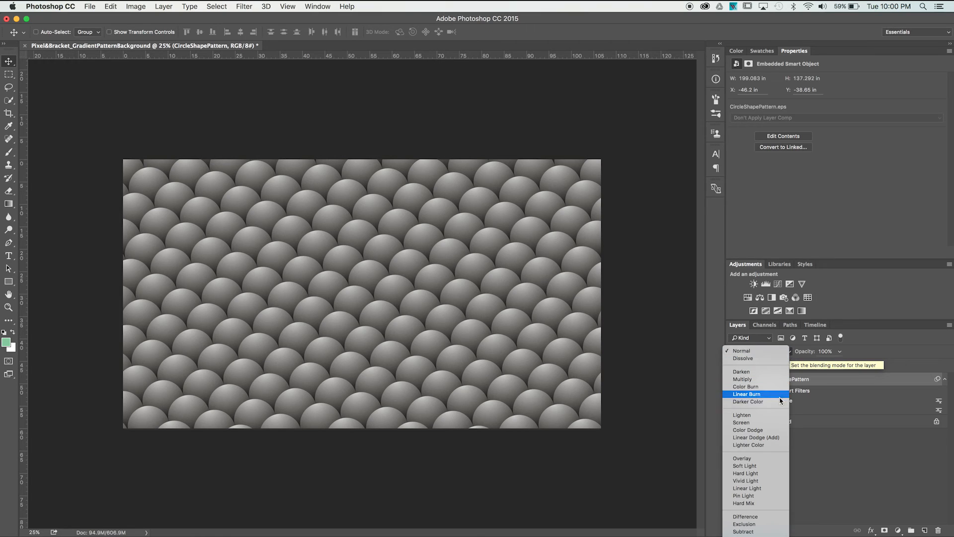
mouse_move(764, 480)
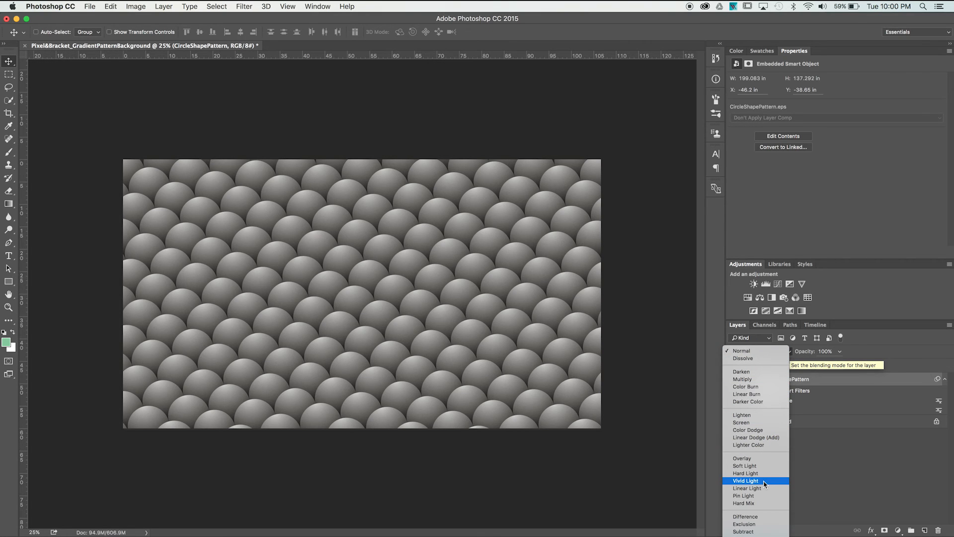
click(746, 481)
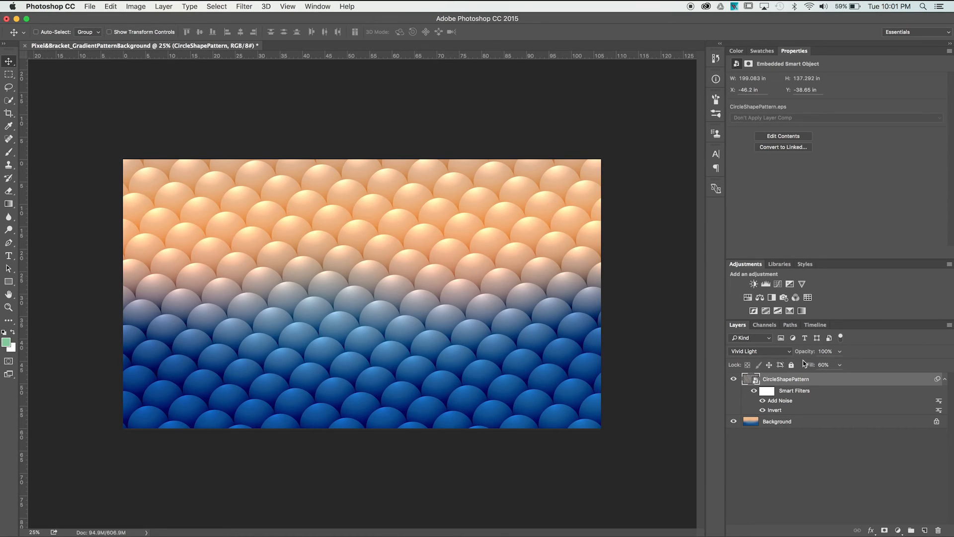
click(759, 350)
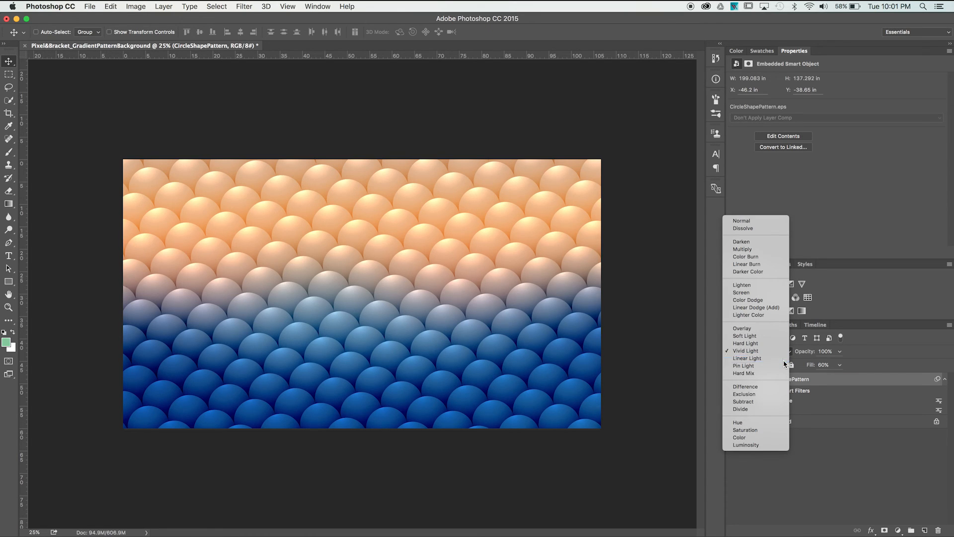
click(747, 357)
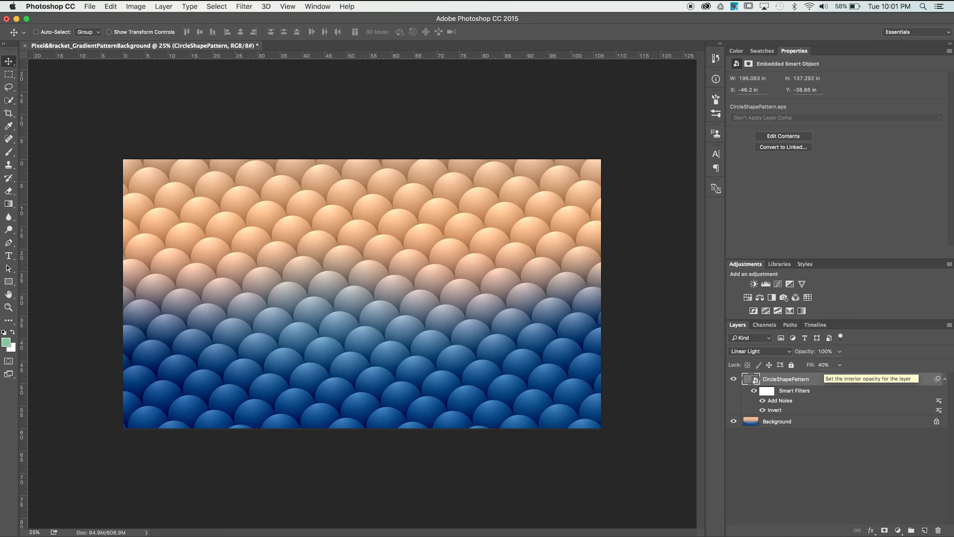
mouse_move(771, 298)
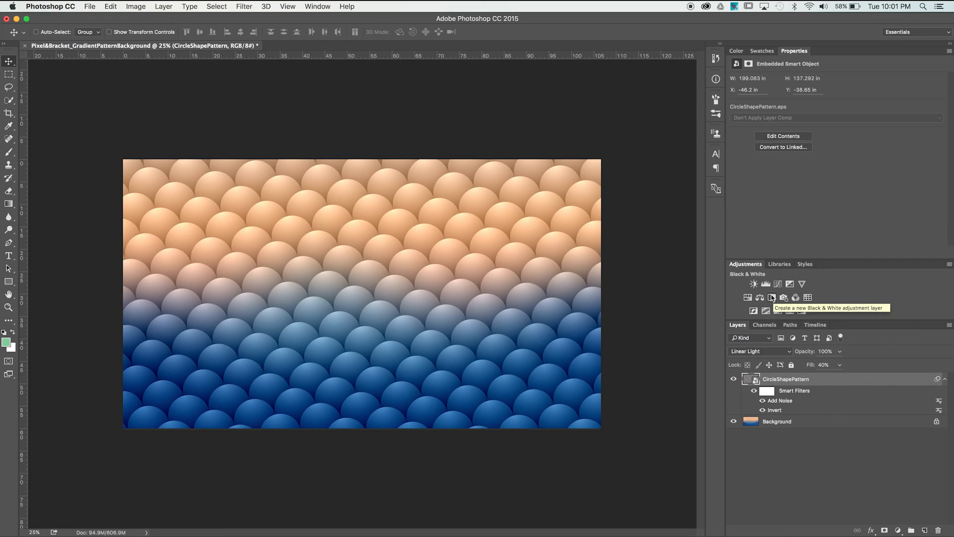
- Add a contrast-deepening Curves layer and a Hue/Saturation layer above the circle pattern
click(777, 283)
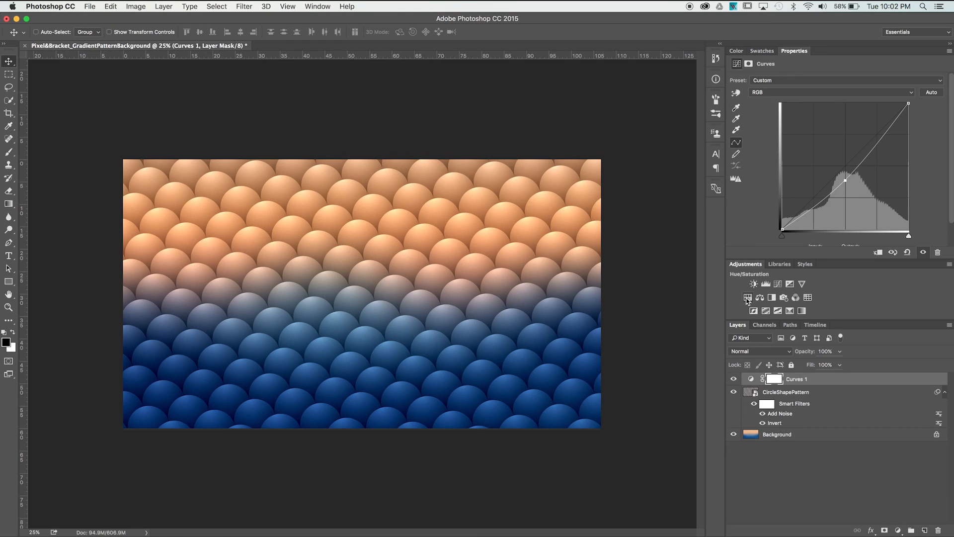
click(752, 284)
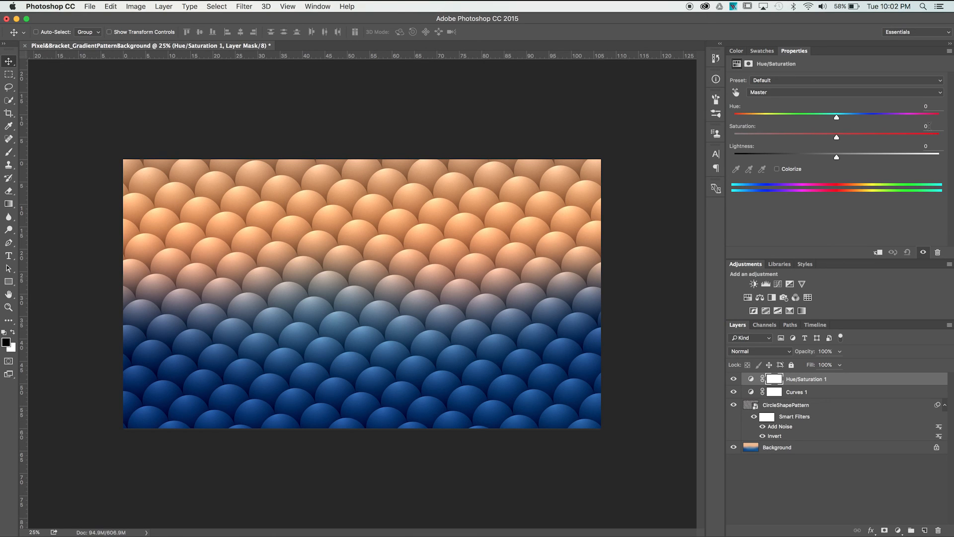